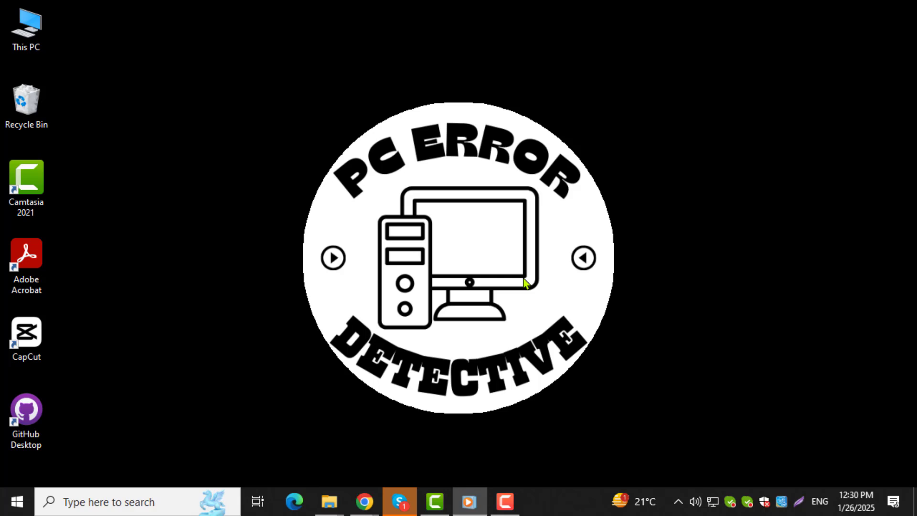
mouse_move(527, 278)
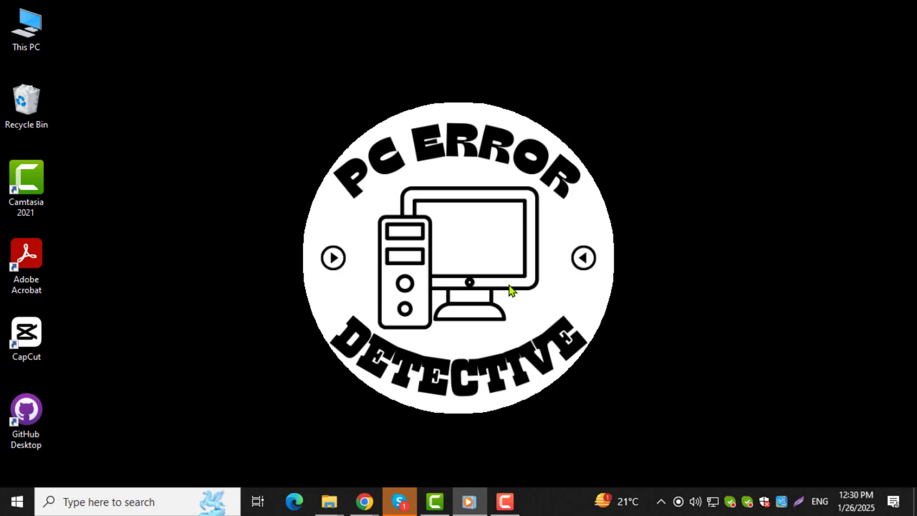
mouse_move(502, 298)
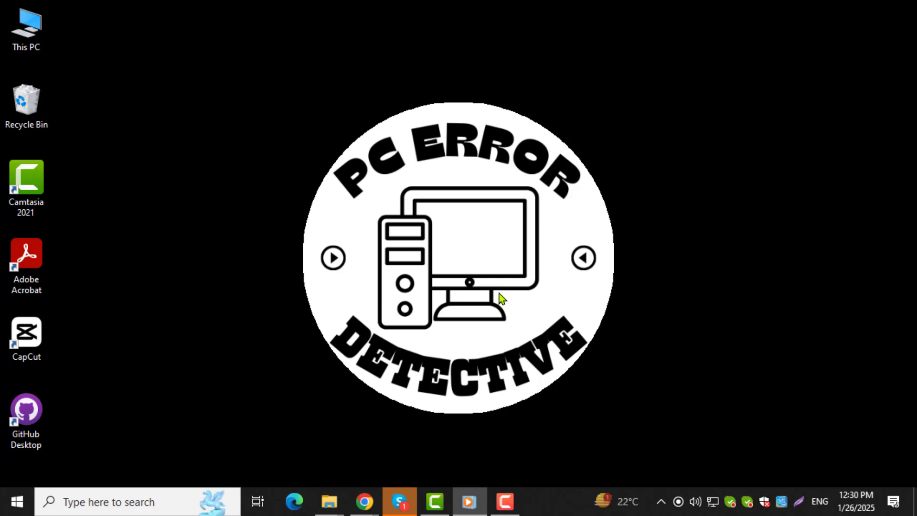
mouse_move(453, 385)
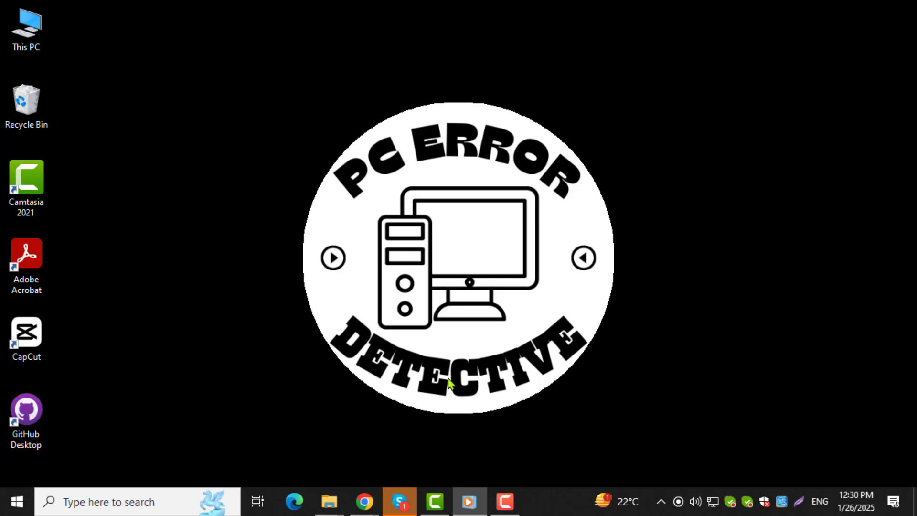
mouse_move(375, 456)
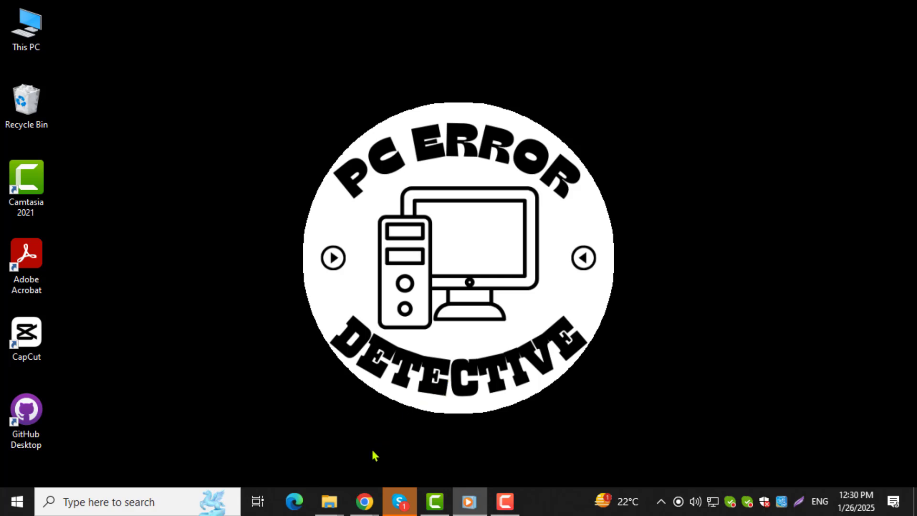
Step: Add a 'Chapter 1' line above the welcome paragraph and select it
left_click(364, 501)
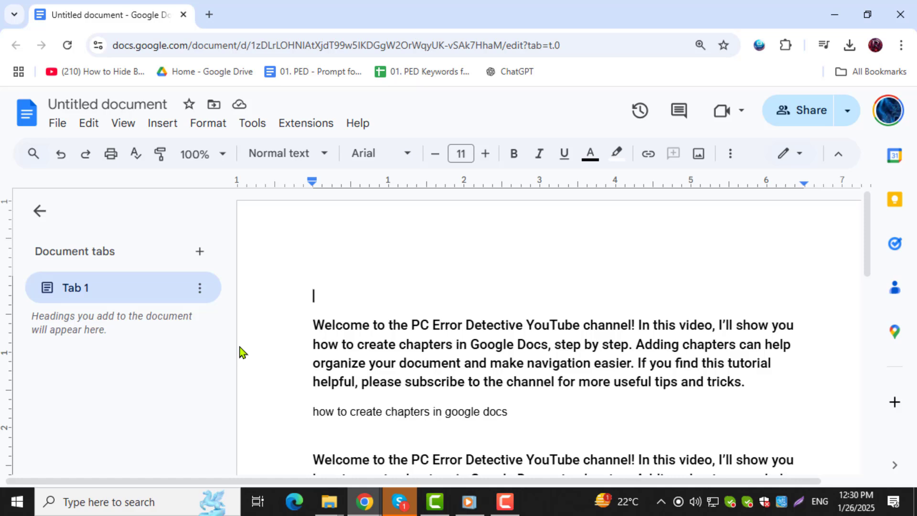
mouse_move(315, 295)
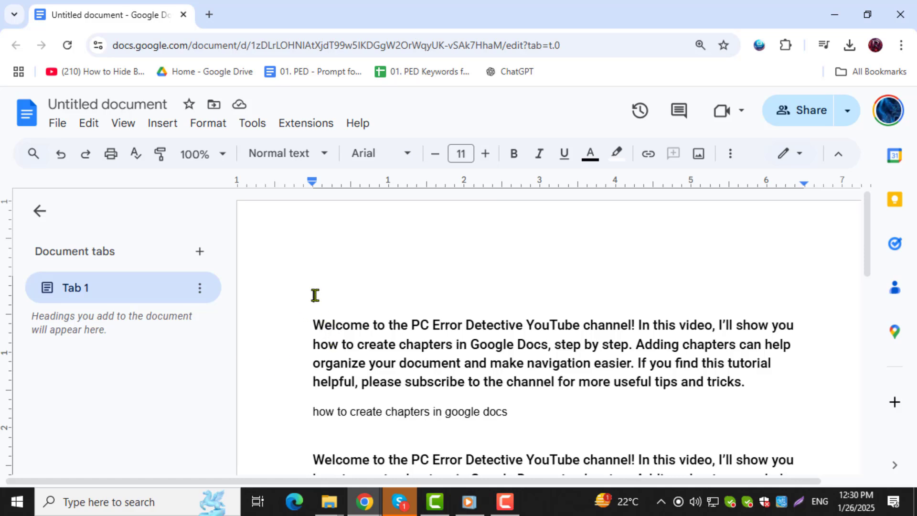
type("Chapter 1")
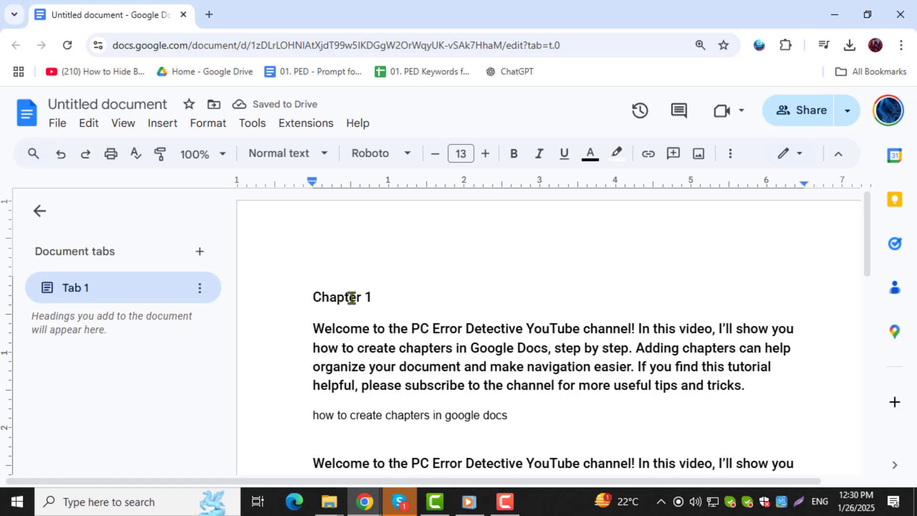
mouse_move(306, 291)
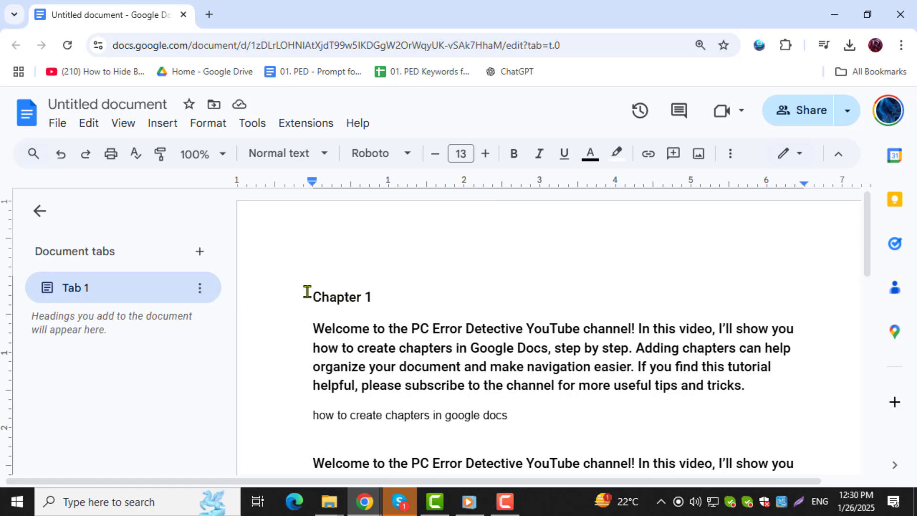
double_click(341, 296)
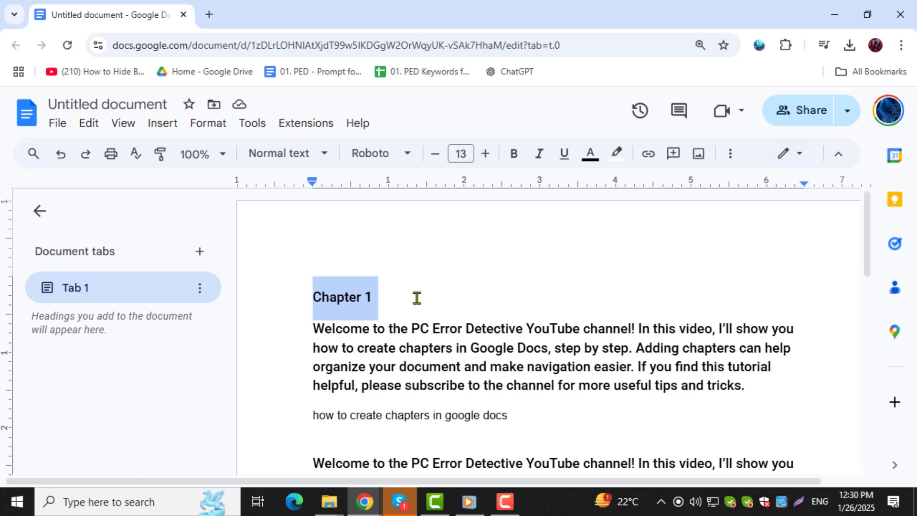
mouse_move(326, 153)
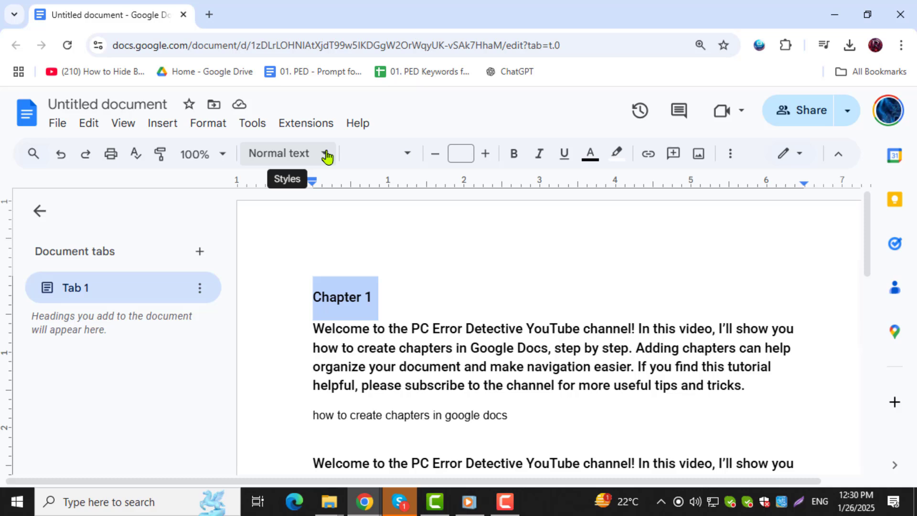
Step: Apply the Heading 1 style to 'Chapter 1' and scroll the document to check it
left_click(324, 153)
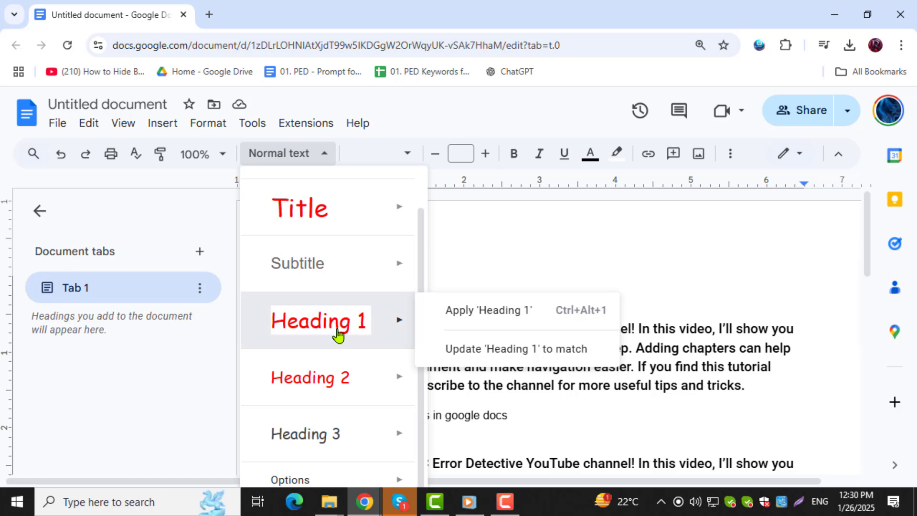
left_click(487, 310)
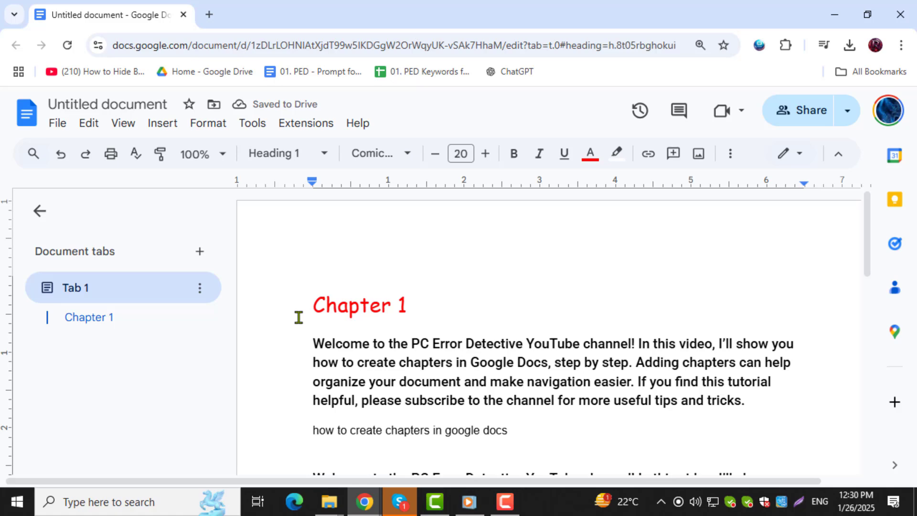
scroll("down", 3)
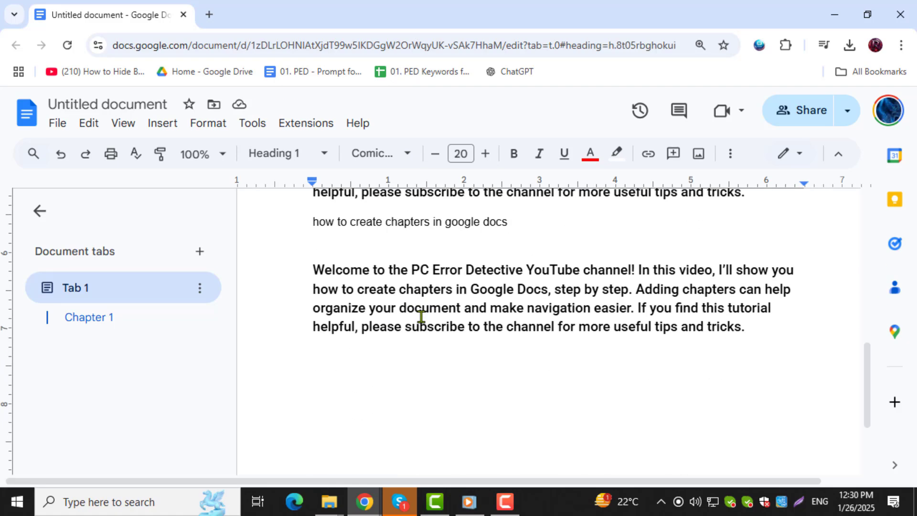
scroll("up", 3)
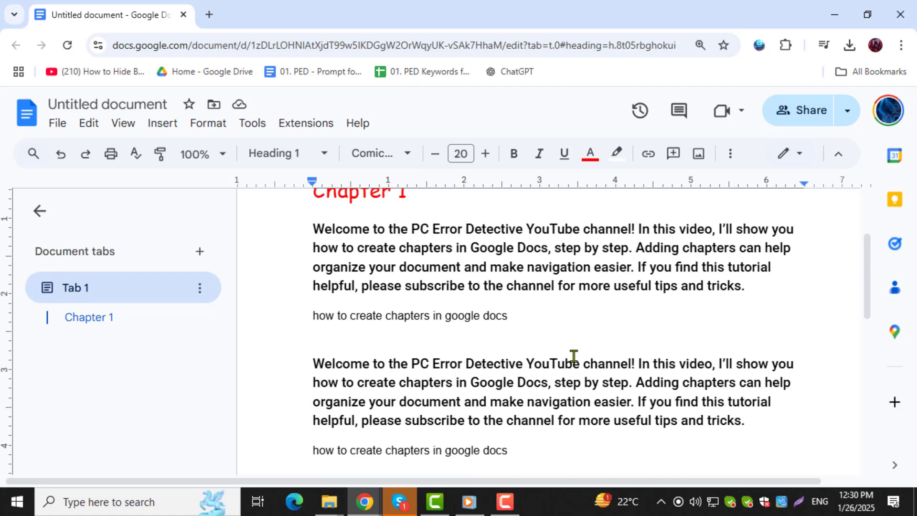
scroll("up", 3)
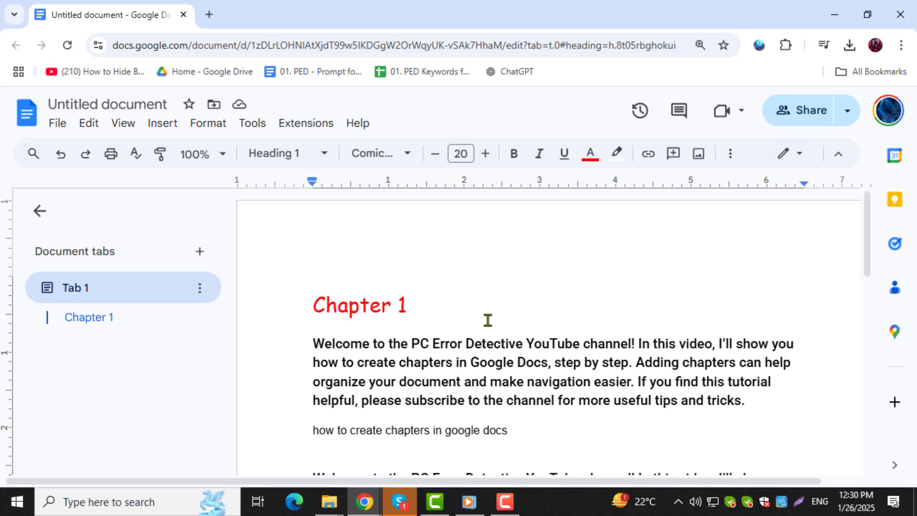
mouse_move(251, 322)
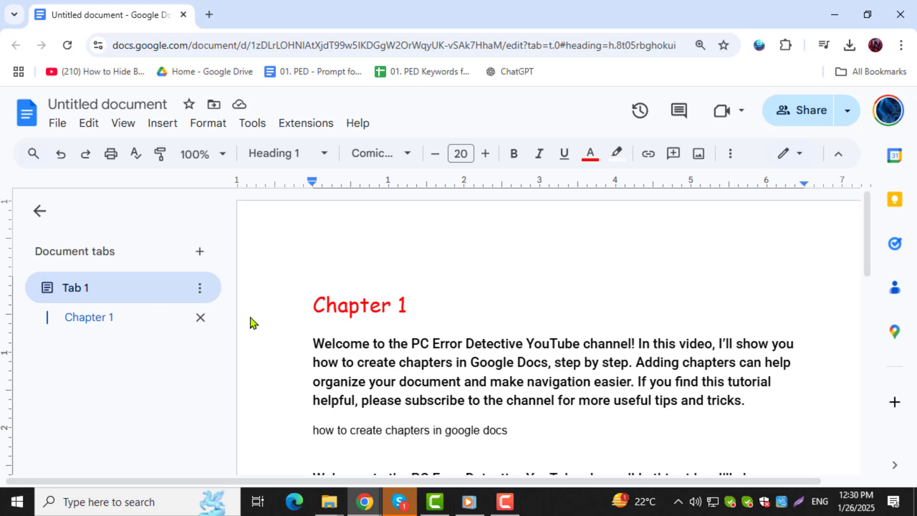
scroll("down", 3)
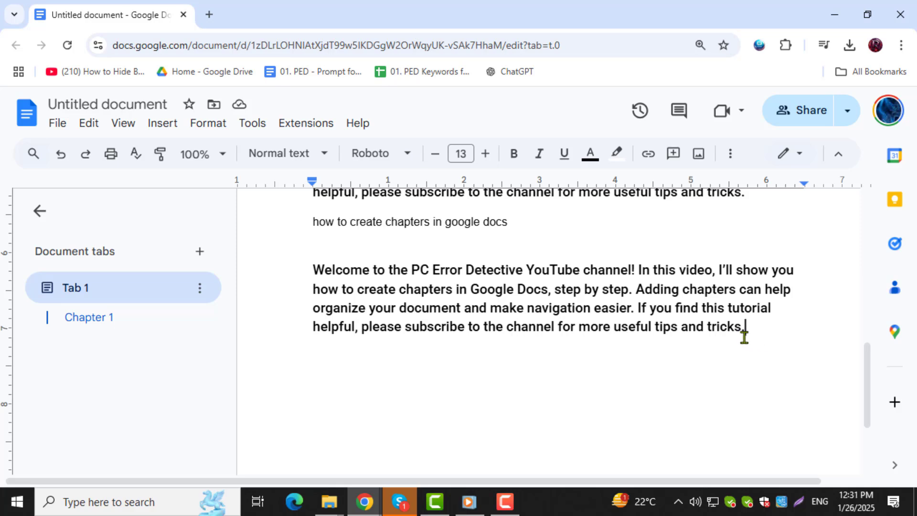
mouse_move(163, 123)
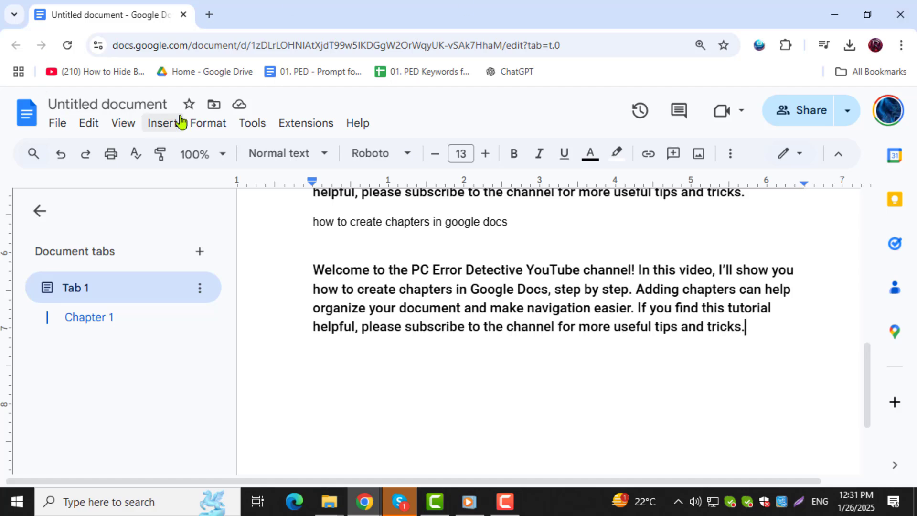
Step: Insert a page break after the final paragraph to start a blank second page
left_click(163, 124)
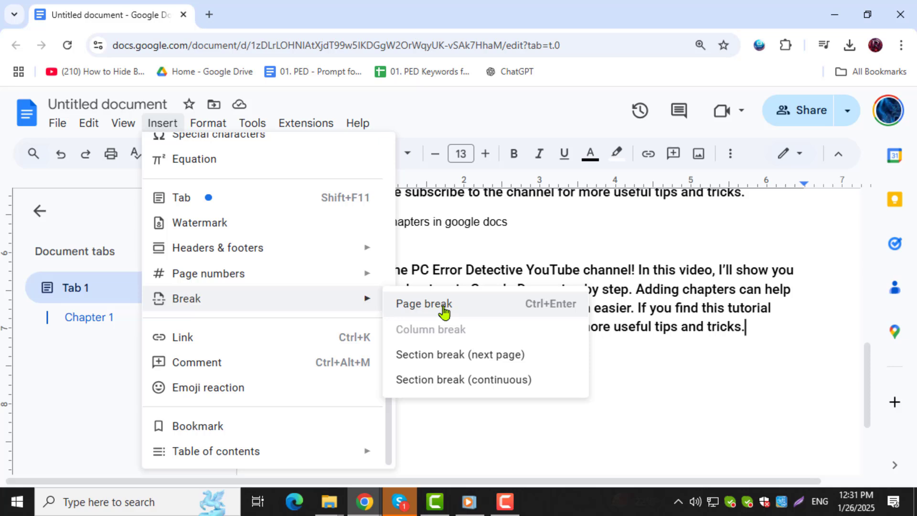
left_click(423, 302)
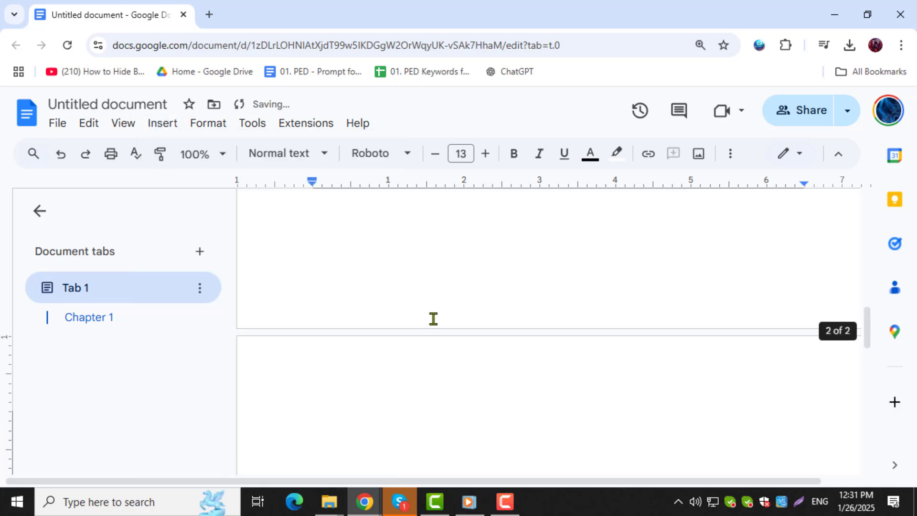
mouse_move(335, 416)
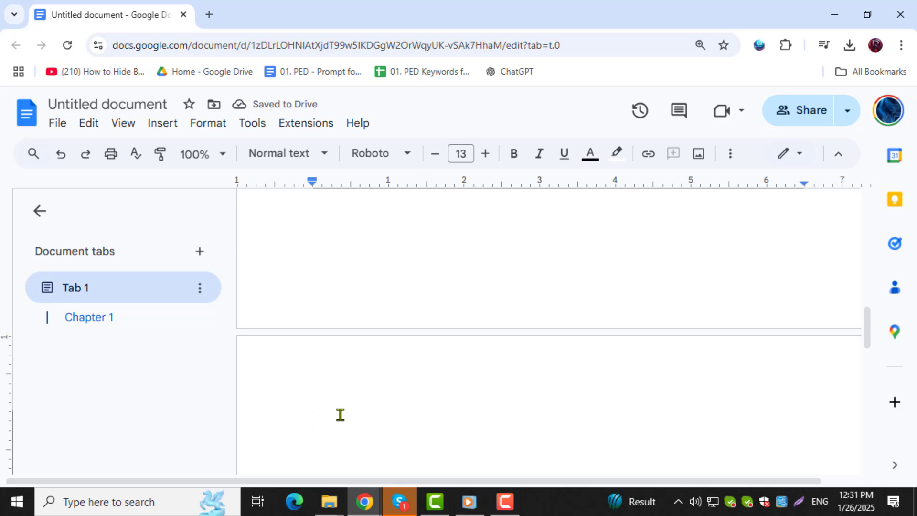
Step: Add 'Chapter 2' on the new page as Heading 2 and move to the line below it
type("Chapter 1")
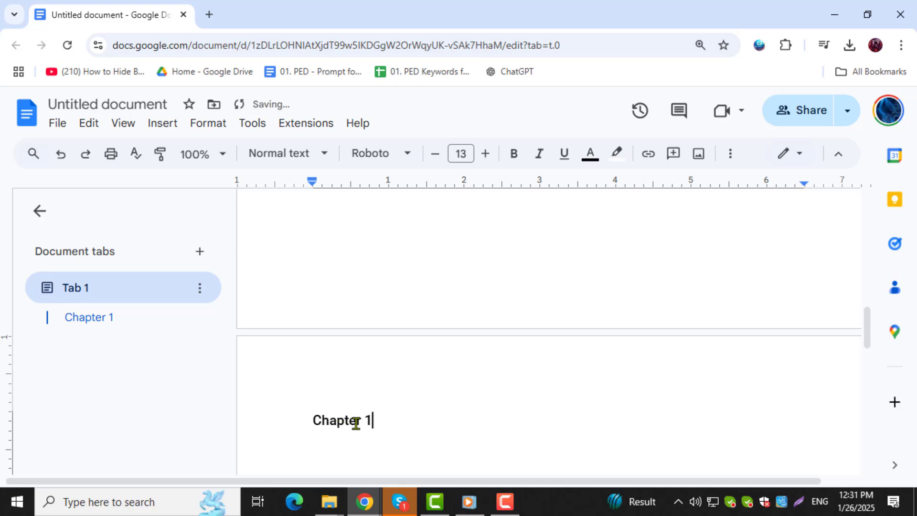
type("2")
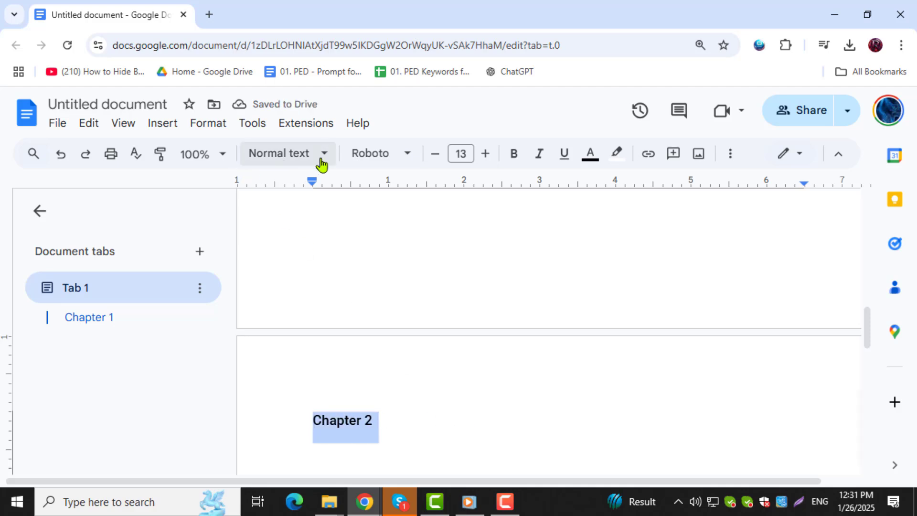
left_click(286, 153)
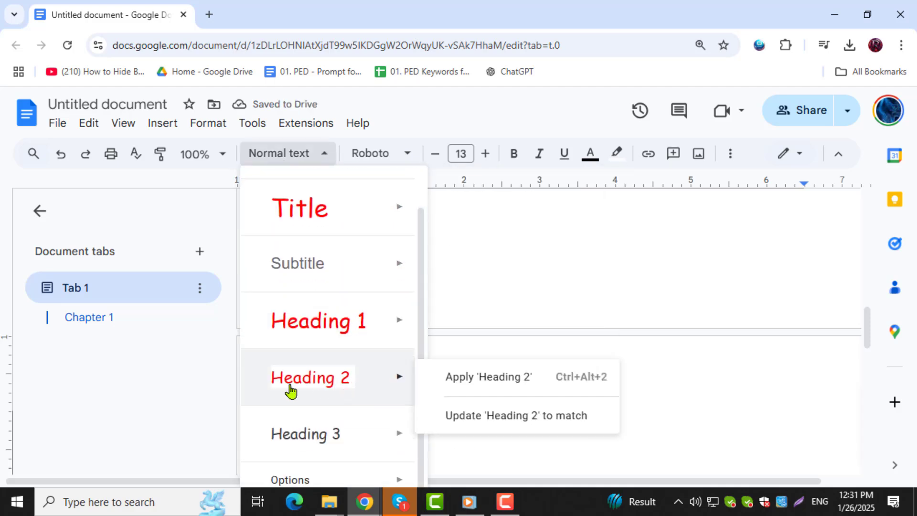
mouse_move(358, 345)
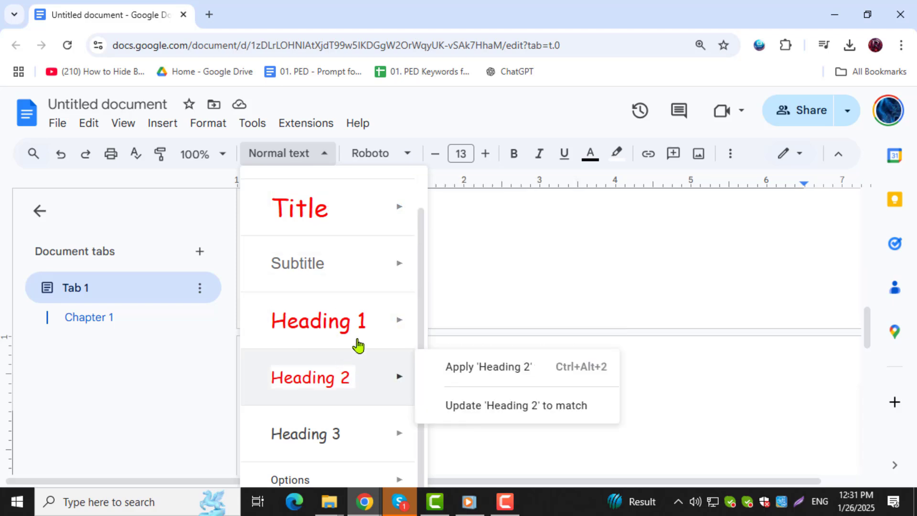
left_click(487, 367)
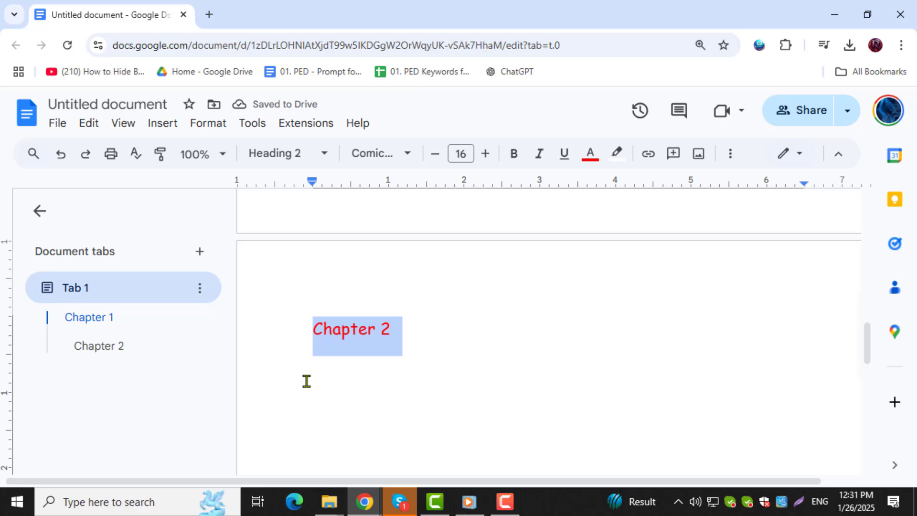
left_click(313, 369)
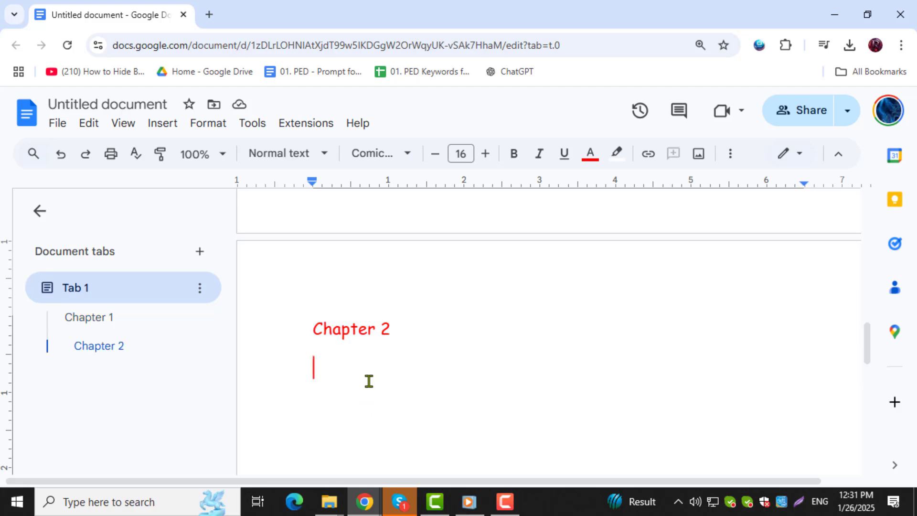
mouse_move(355, 376)
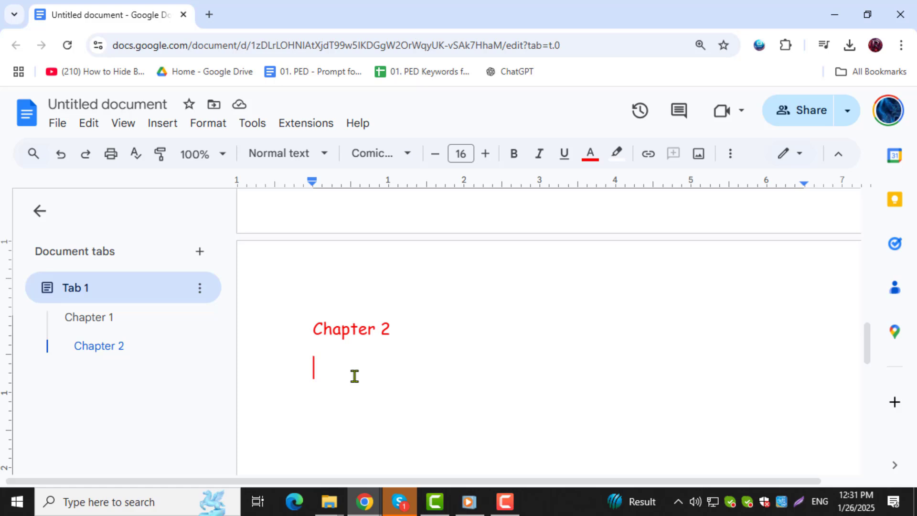